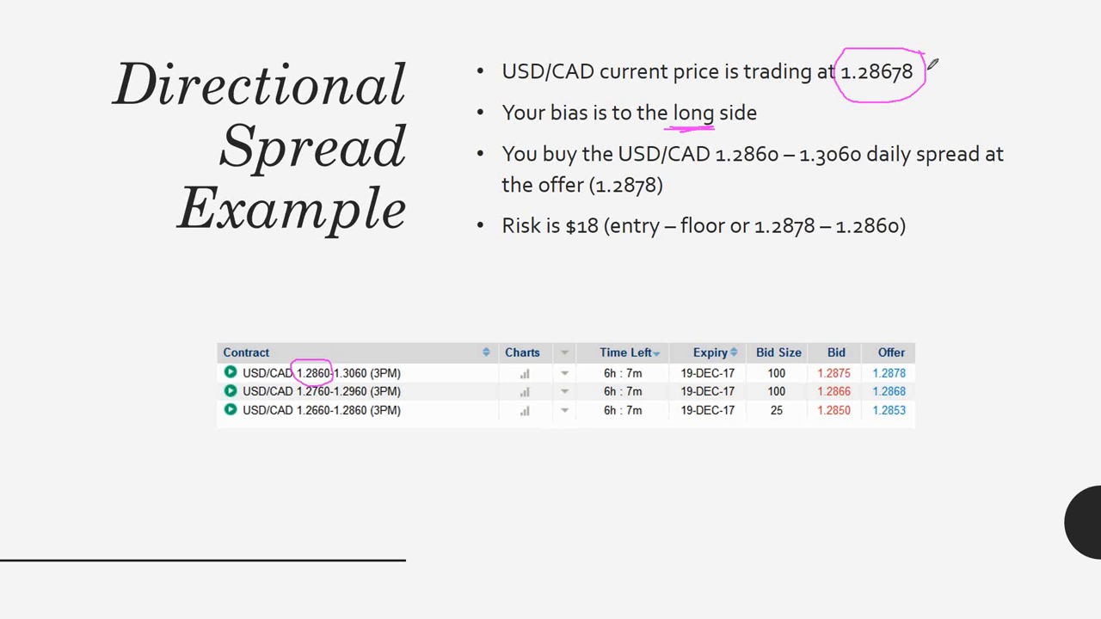
{"action": "mouse_move", "coordinate": [1024, 17]}
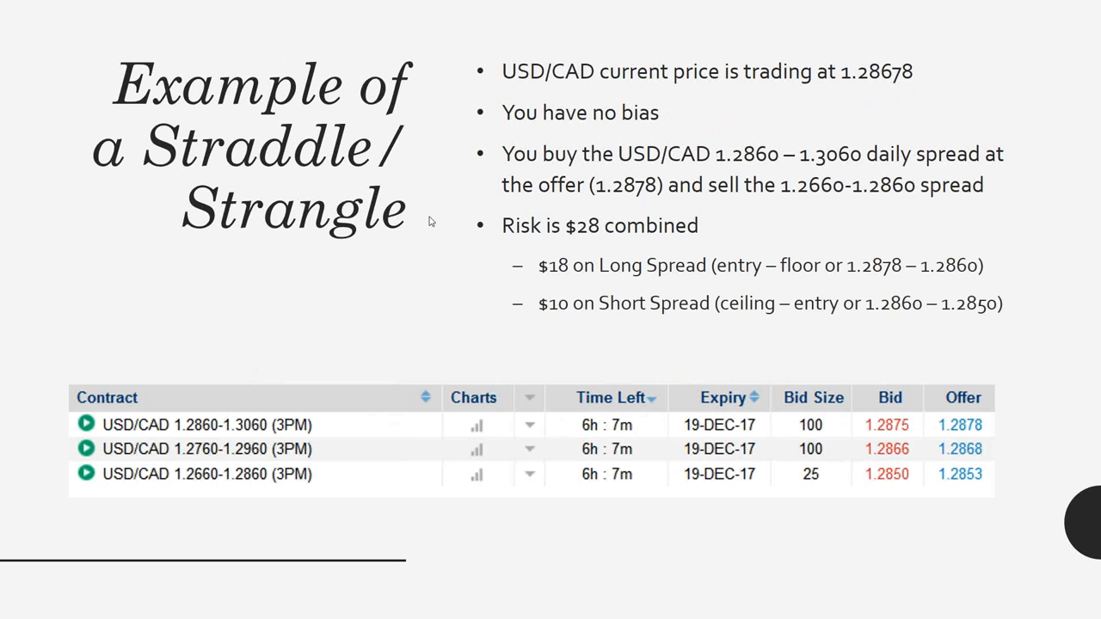
{"action": "mouse_move", "coordinate": [394, 126]}
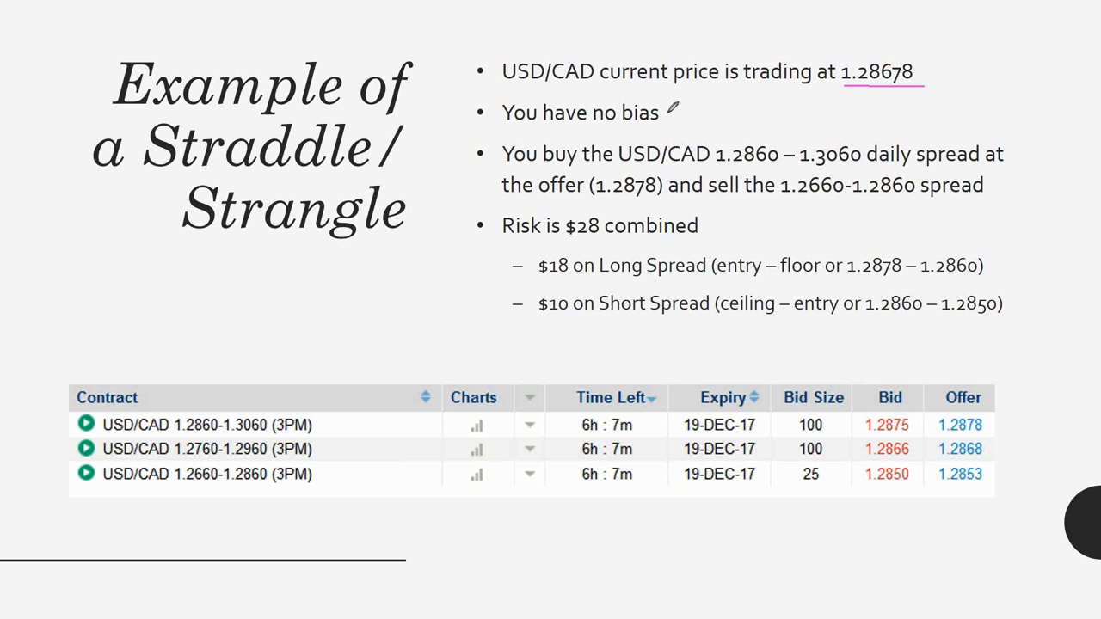
Underline the 'no bias' point on the straddle slide with the pen.
{"action": "left_click_drag", "start_coordinate": [674, 113], "coordinate": [718, 113]}
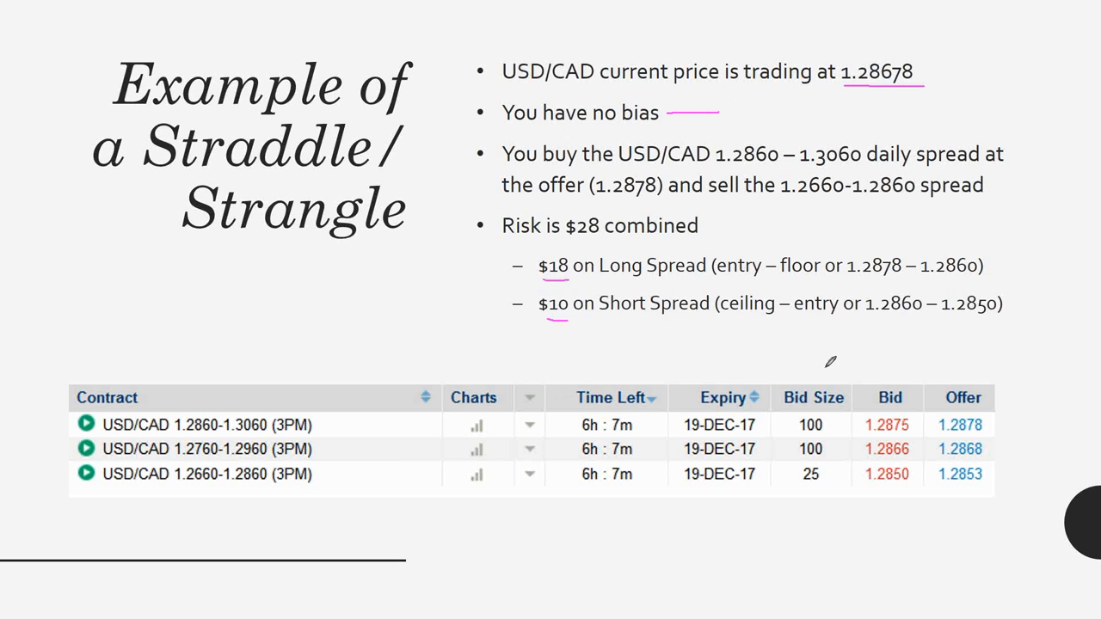
{"action": "mouse_move", "coordinate": [835, 379]}
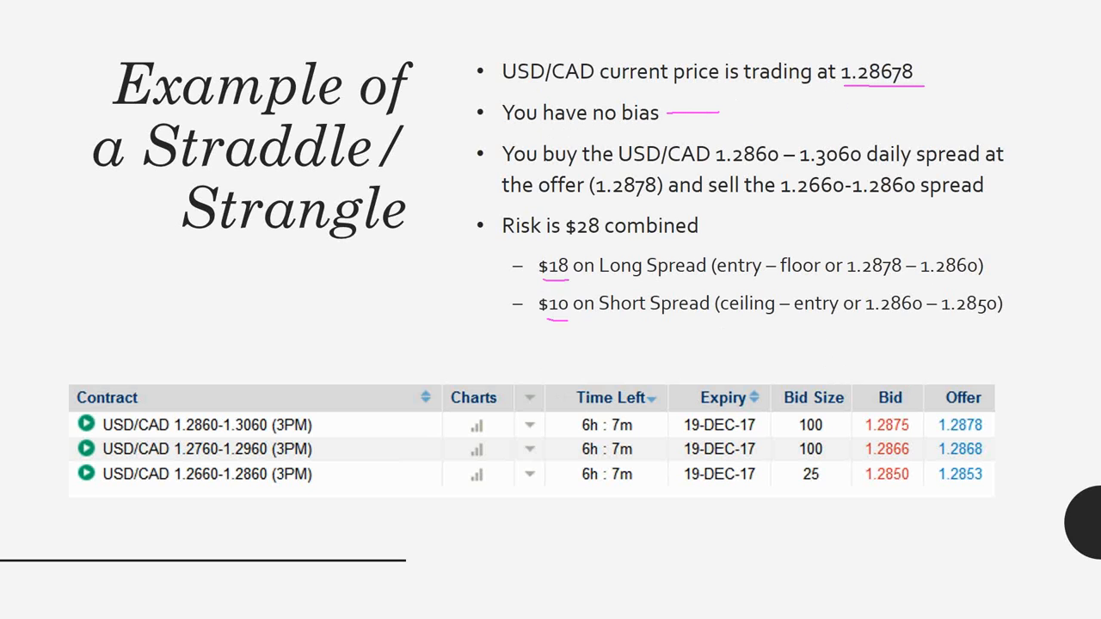
{"action": "mouse_move", "coordinate": [566, 258]}
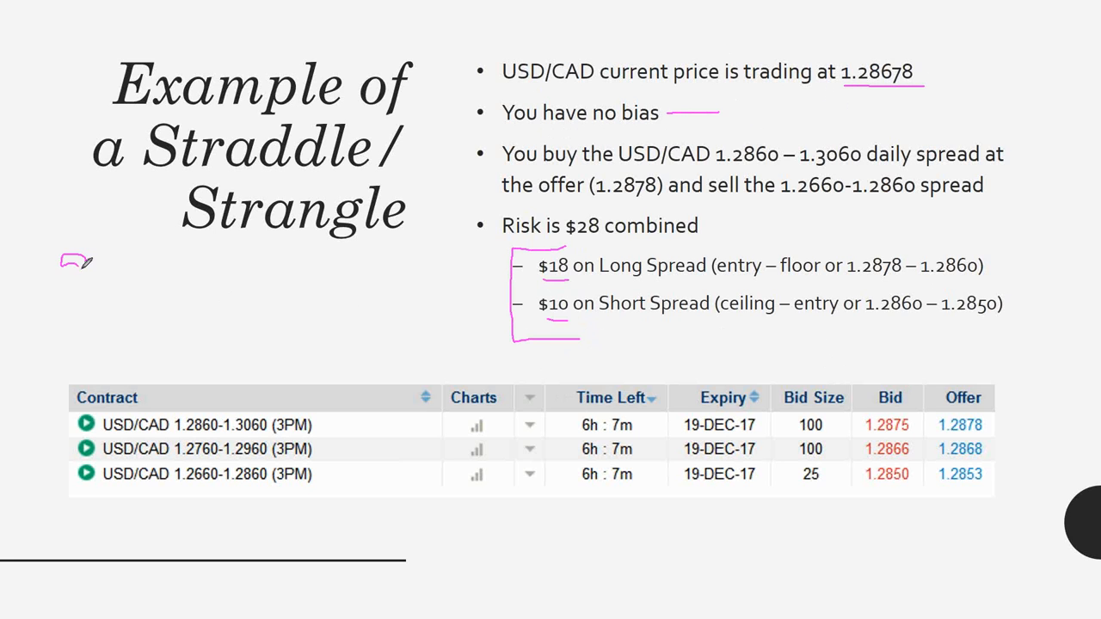
Handwrite the combined $28 risk beside the slide title.
{"action": "left_click_drag", "start_coordinate": [60, 263], "coordinate": [112, 284]}
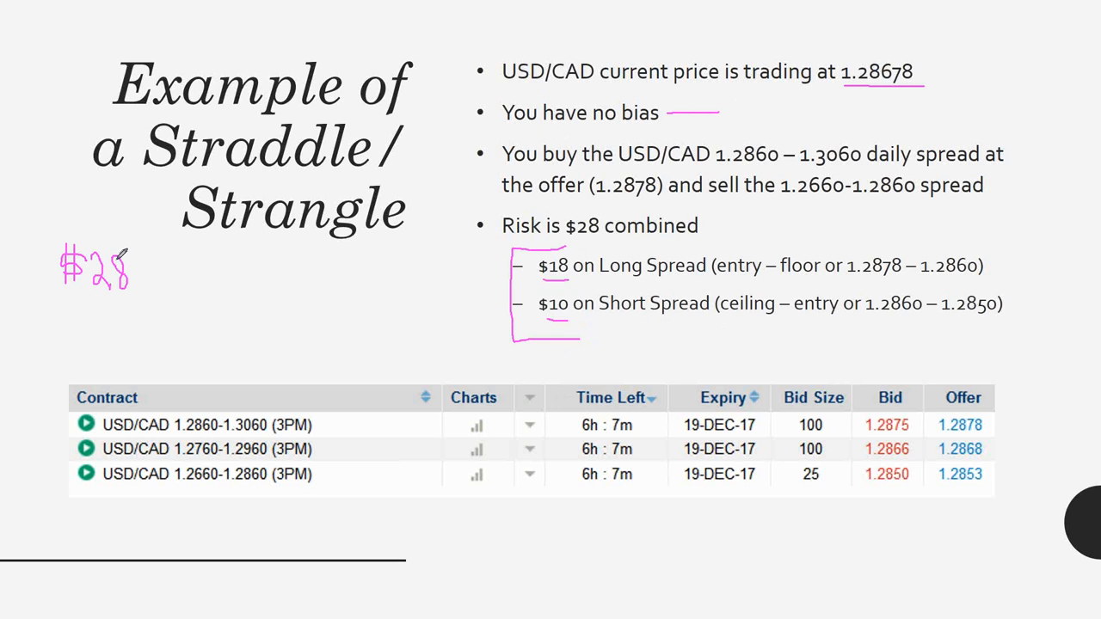
{"action": "mouse_move", "coordinate": [349, 351]}
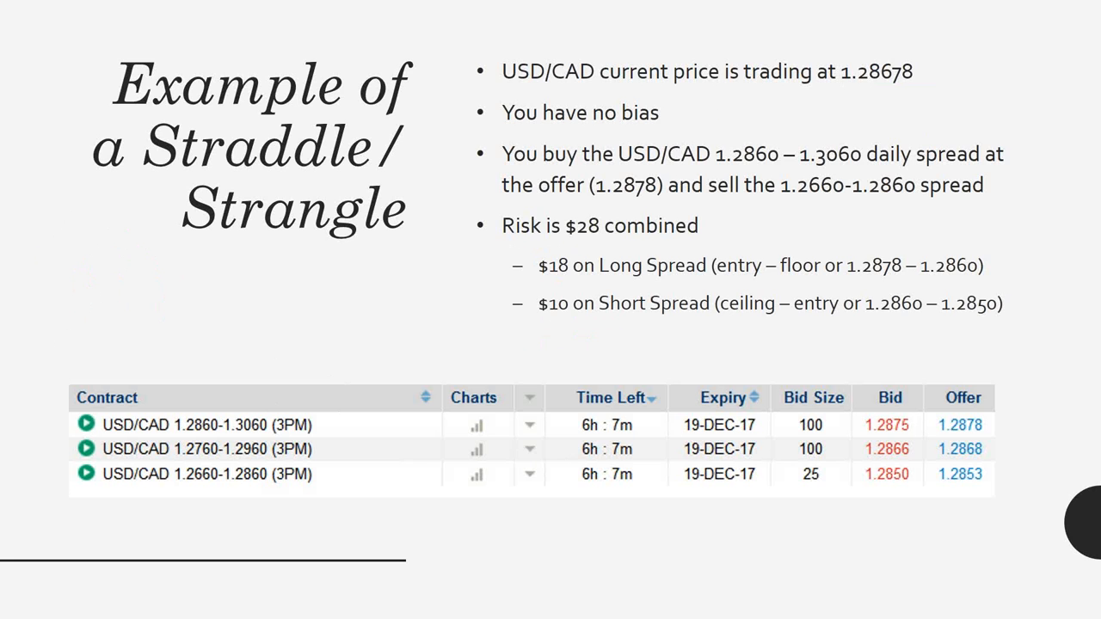
{"action": "mouse_move", "coordinate": [367, 309]}
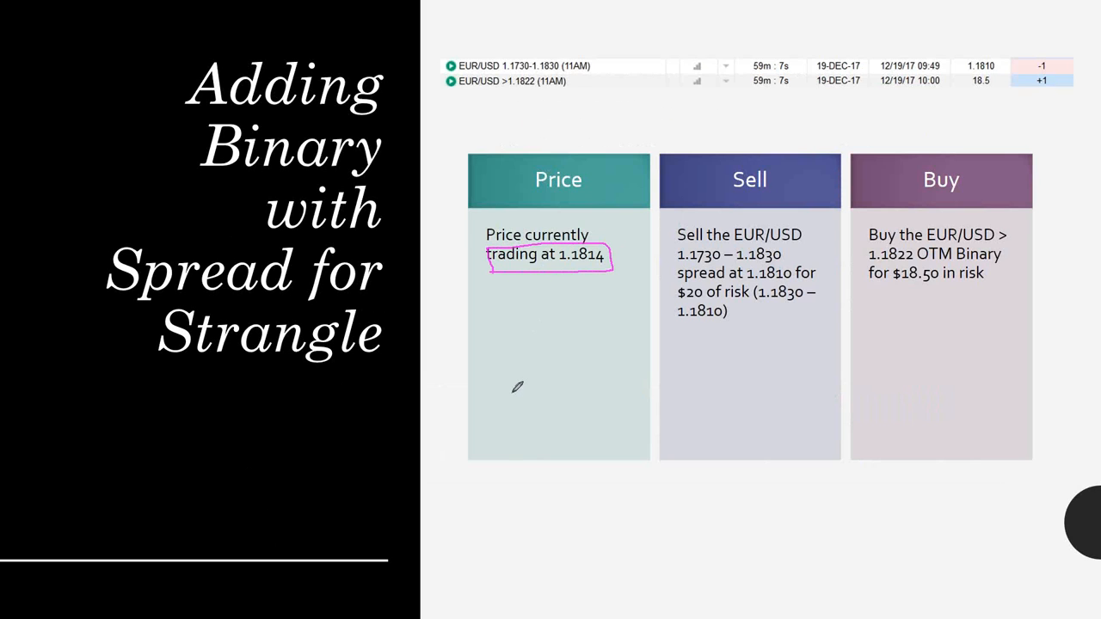
{"action": "mouse_move", "coordinate": [897, 354]}
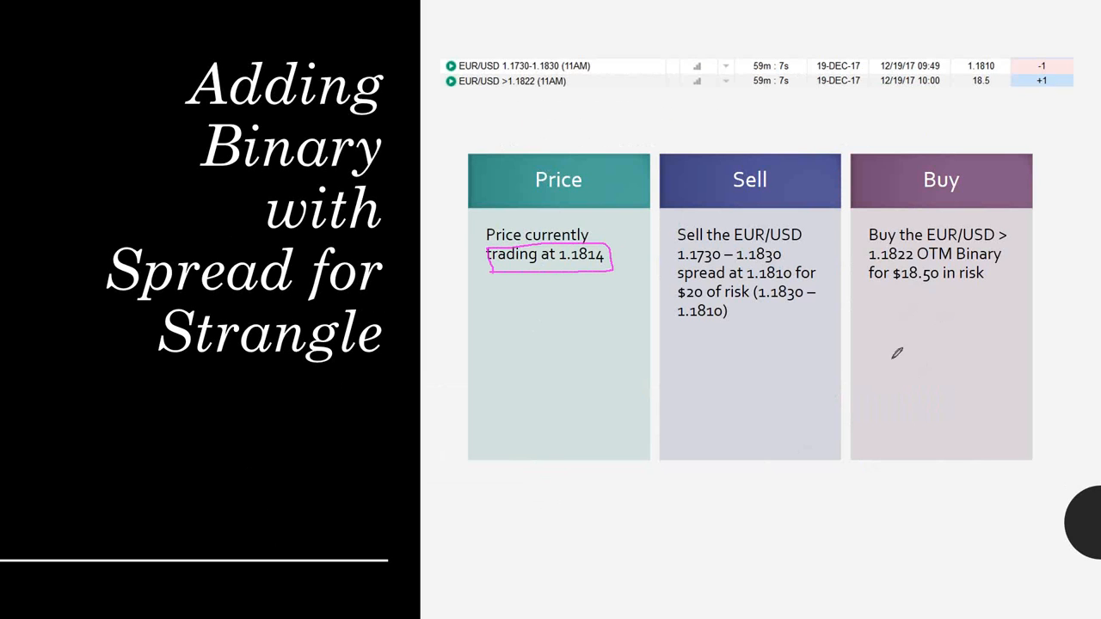
{"action": "mouse_move", "coordinate": [813, 235]}
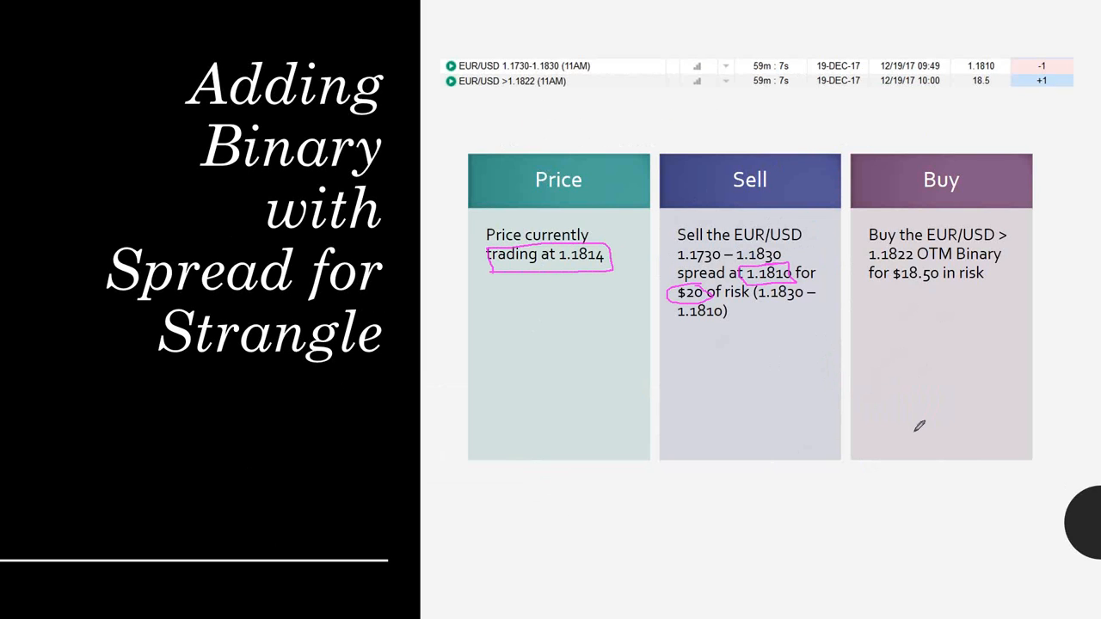
{"action": "mouse_move", "coordinate": [1037, 323]}
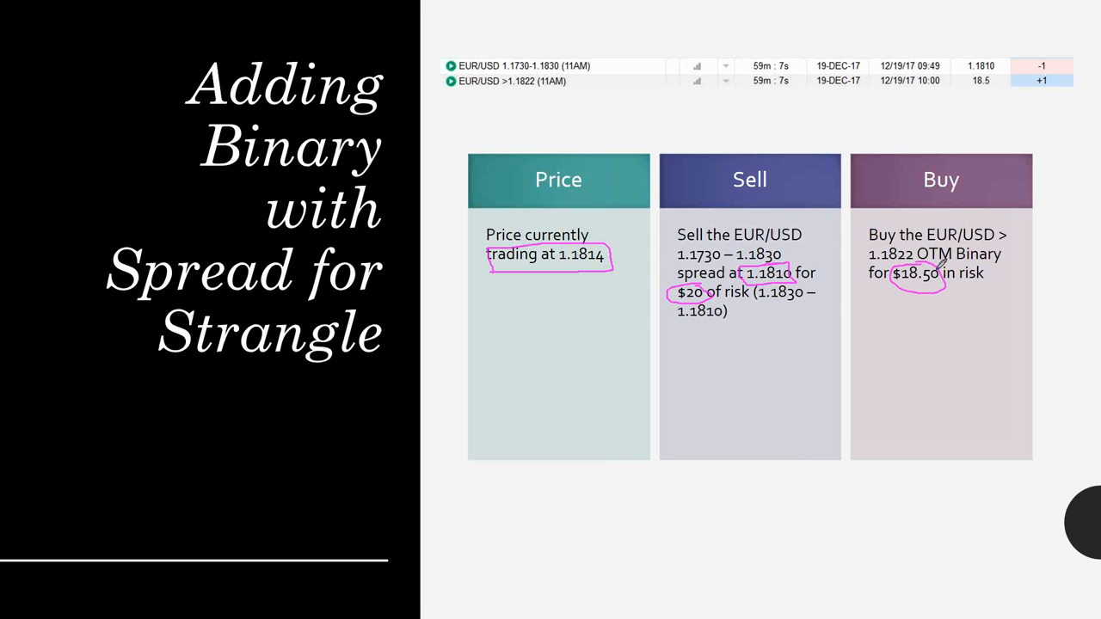
{"action": "mouse_move", "coordinate": [1022, 365]}
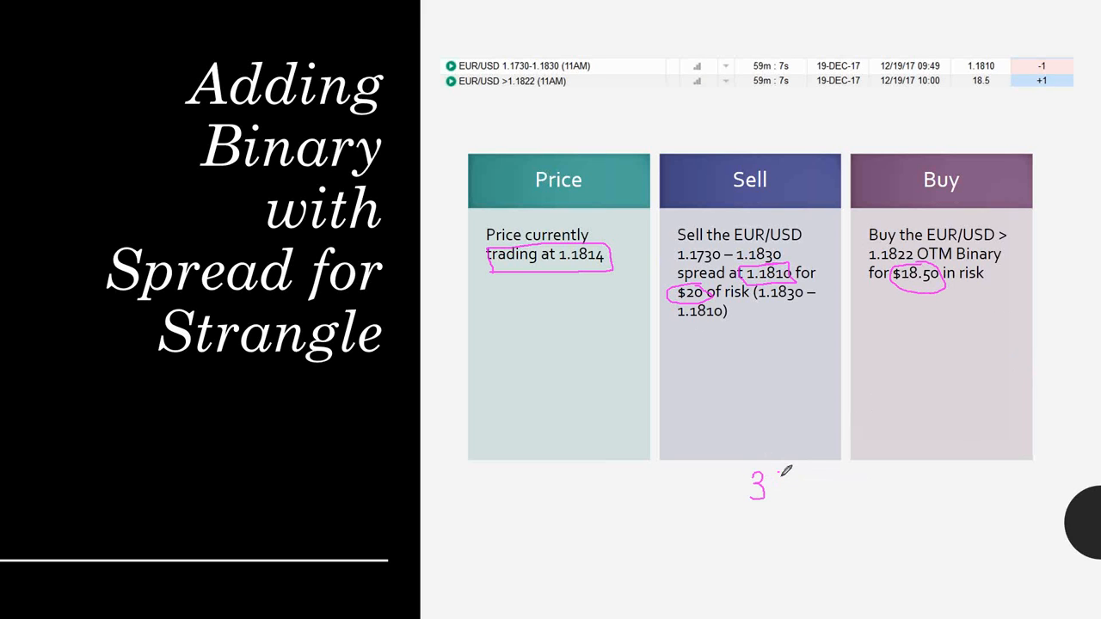
Handwrite the 38.50 combined risk total below the Sell and Buy boxes.
{"action": "left_click_drag", "start_coordinate": [774, 469], "coordinate": [778, 507]}
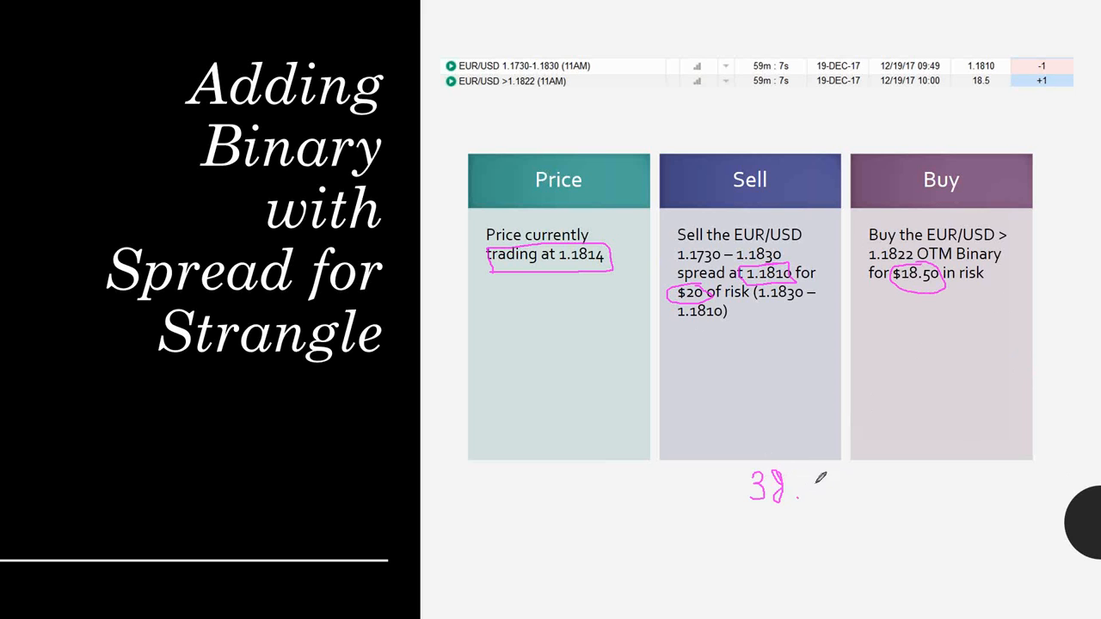
{"action": "left_click_drag", "start_coordinate": [818, 473], "coordinate": [835, 499]}
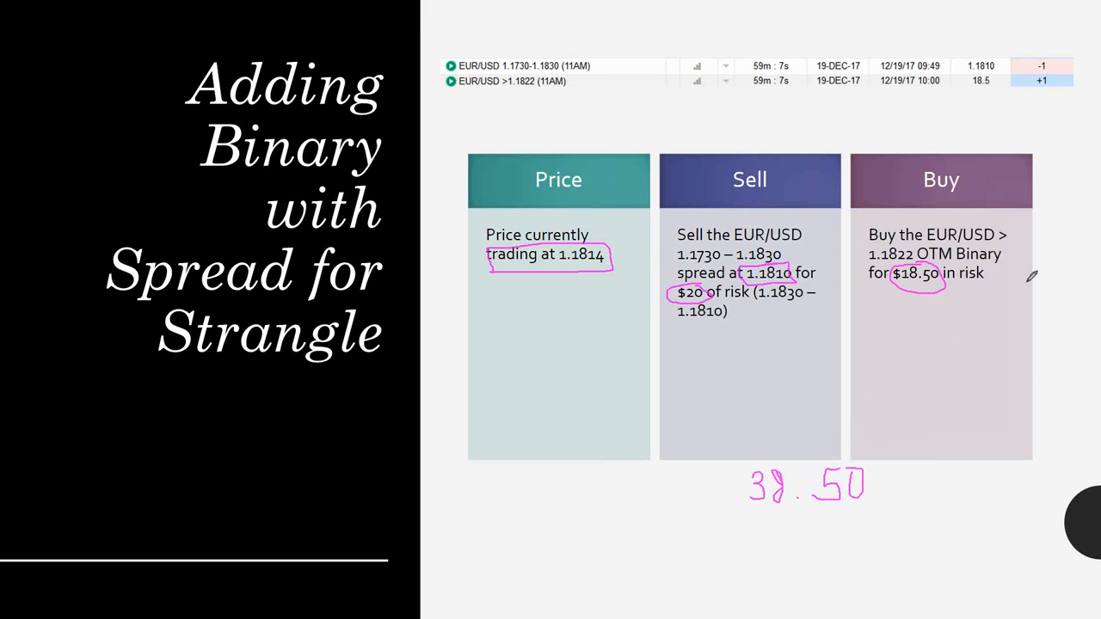
{"action": "mouse_move", "coordinate": [953, 340]}
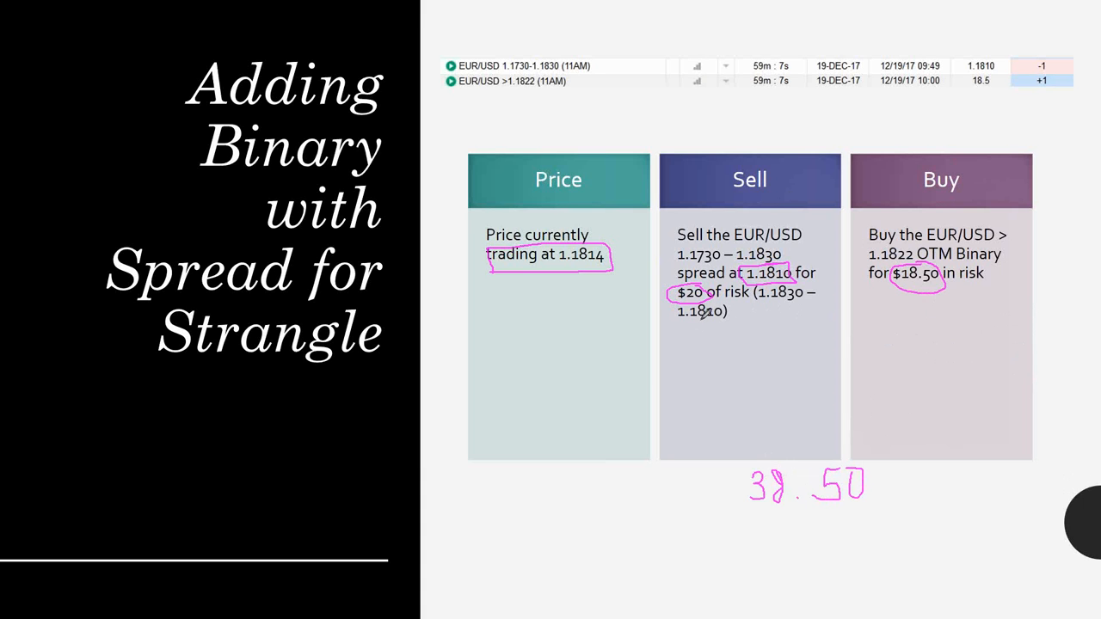
{"action": "mouse_move", "coordinate": [709, 342]}
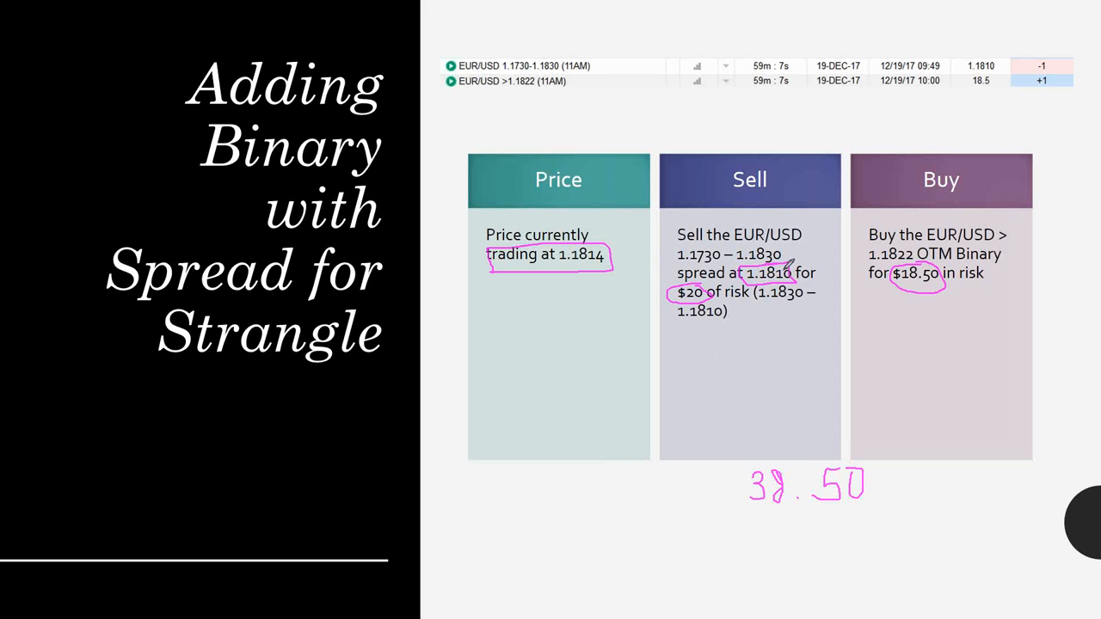
{"action": "mouse_move", "coordinate": [713, 390]}
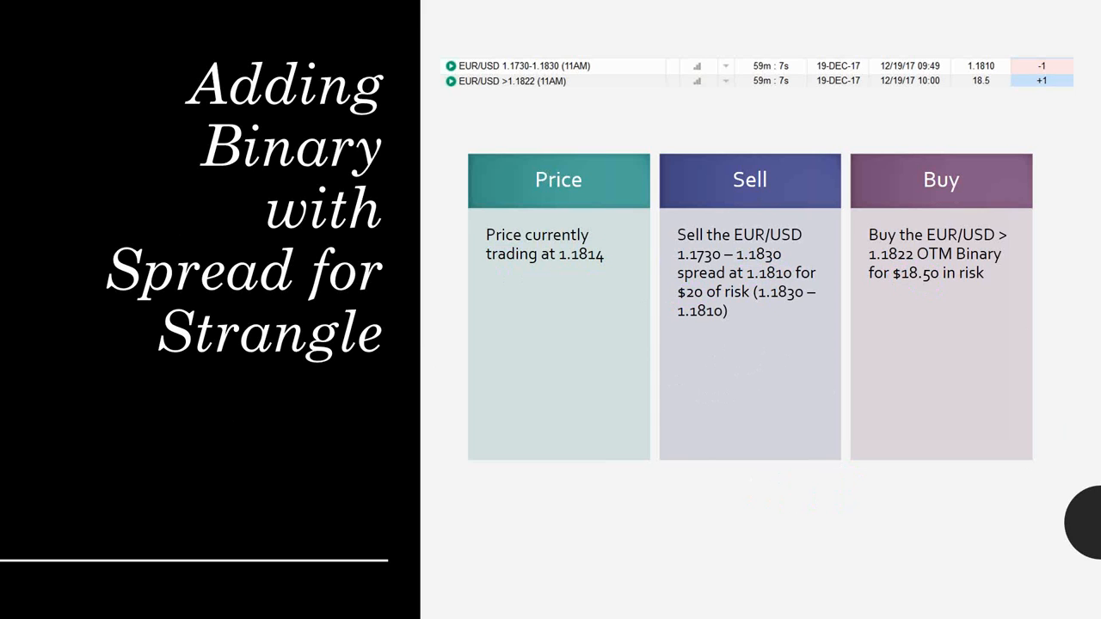
{"action": "mouse_move", "coordinate": [262, 312]}
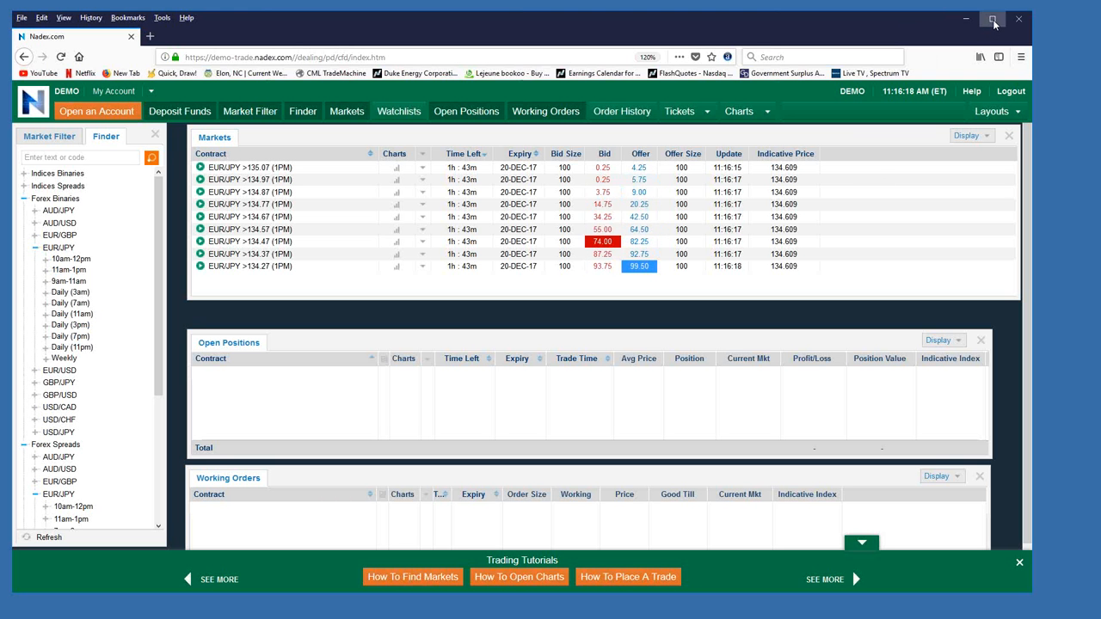
Maximize the browser and bring the EUR/JPY 15-minute chart window forward.
{"action": "left_click", "coordinate": [992, 18]}
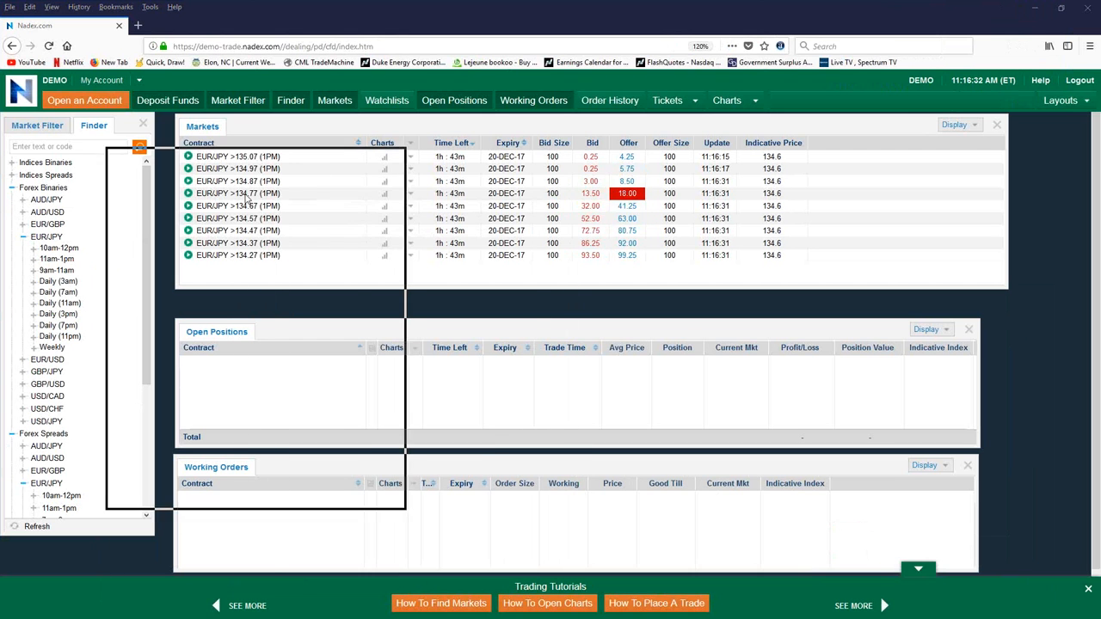
{"action": "left_click", "coordinate": [384, 169]}
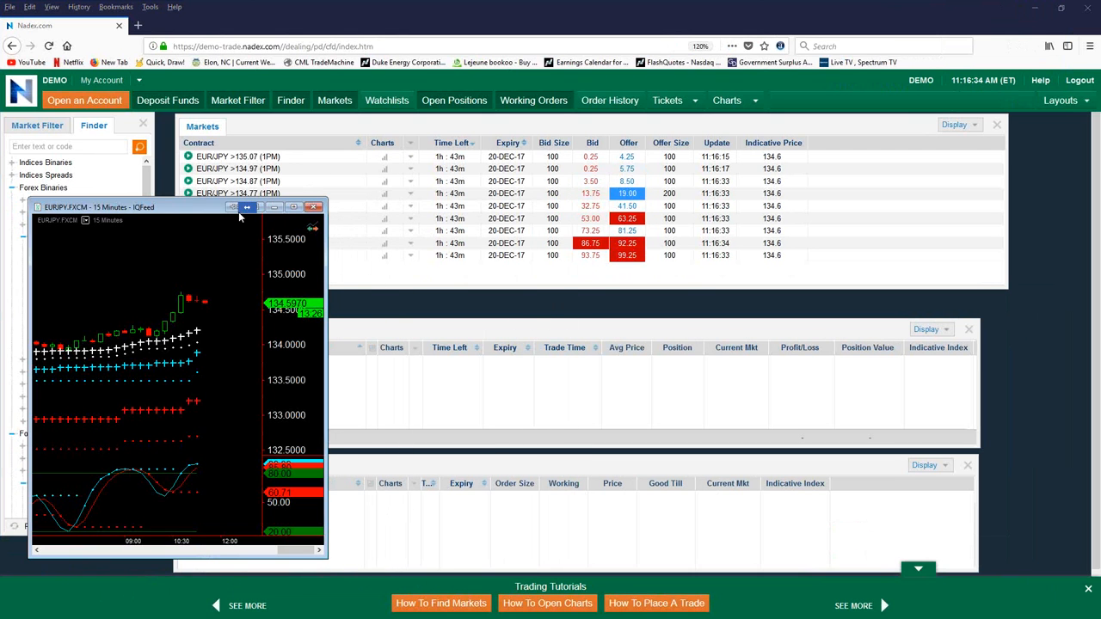
{"action": "left_click", "coordinate": [249, 207]}
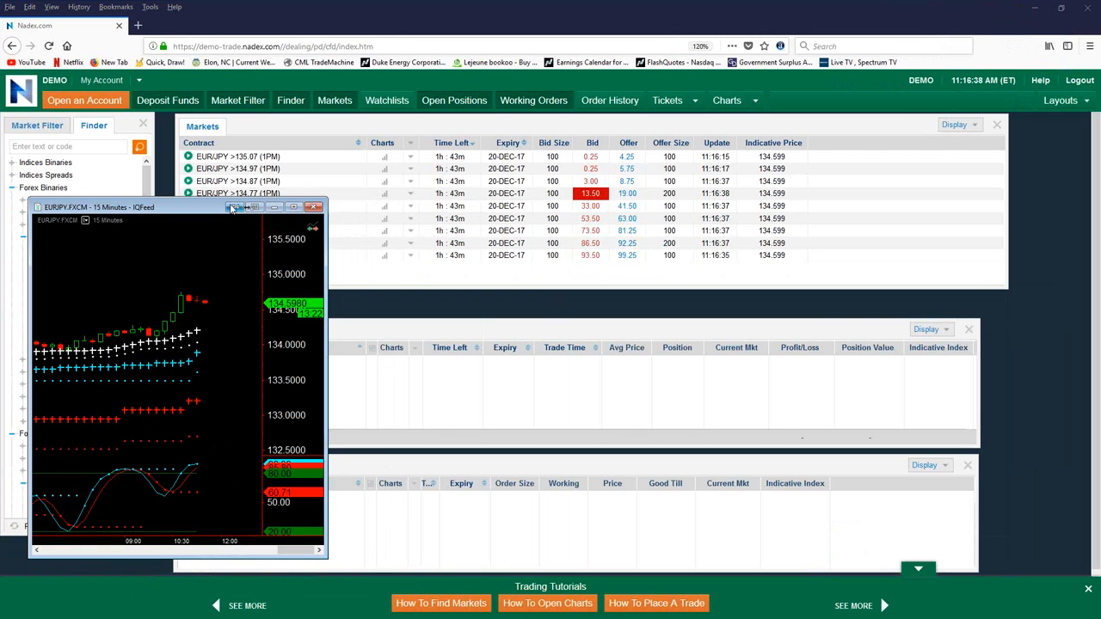
{"action": "mouse_move", "coordinate": [165, 263]}
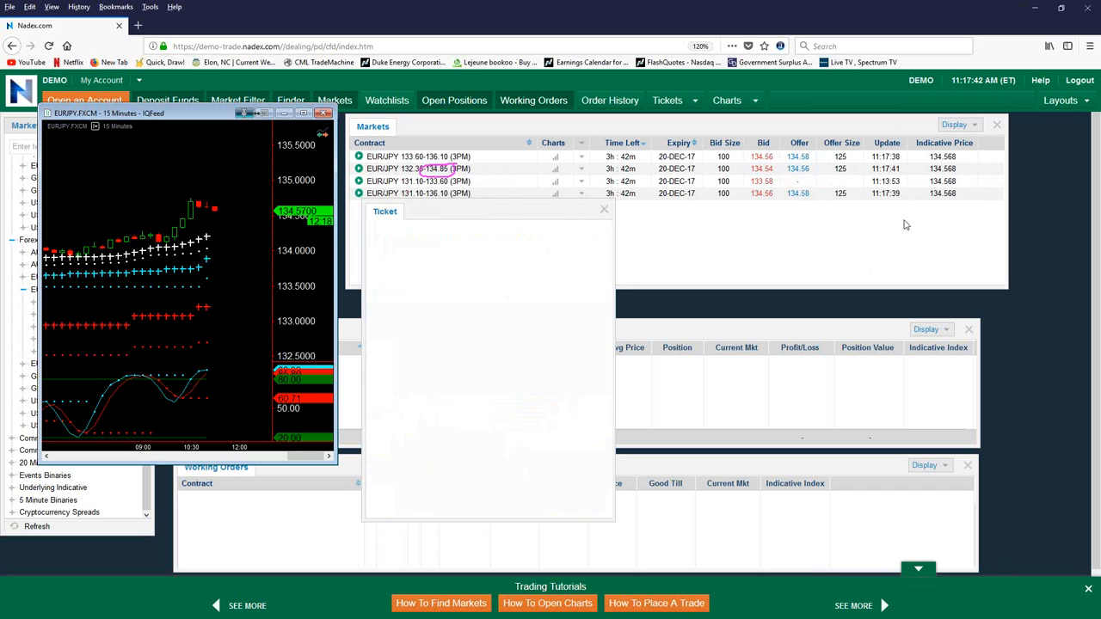
Sell one EUR/JPY 132.35–134.85 3PM spread at 134.54 and dismiss the confirmation.
{"action": "left_click", "coordinate": [419, 169]}
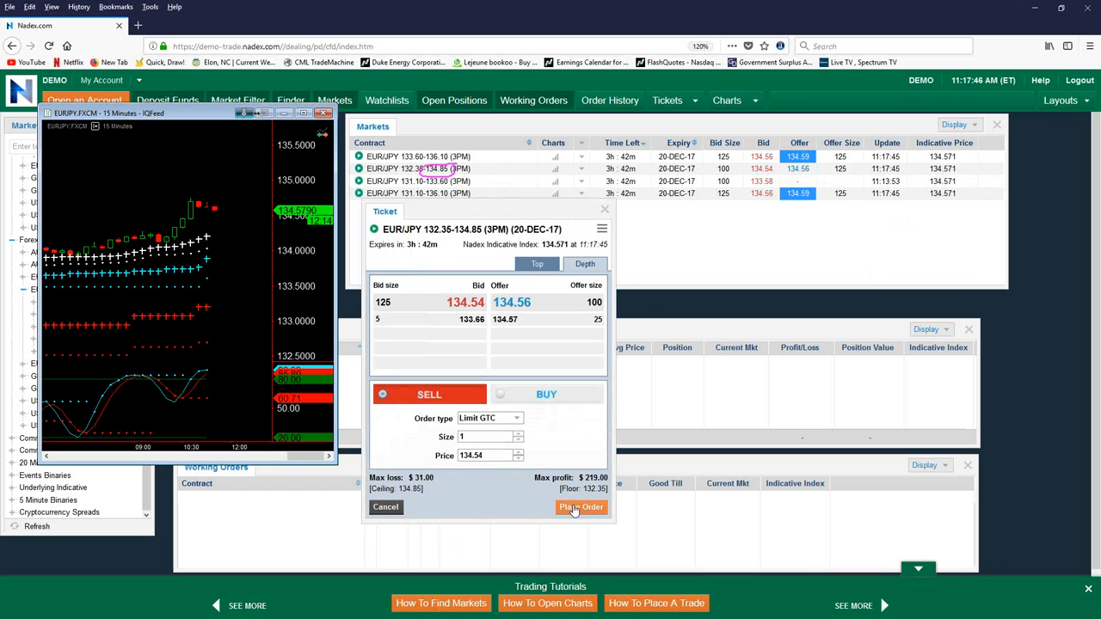
{"action": "left_click", "coordinate": [581, 507]}
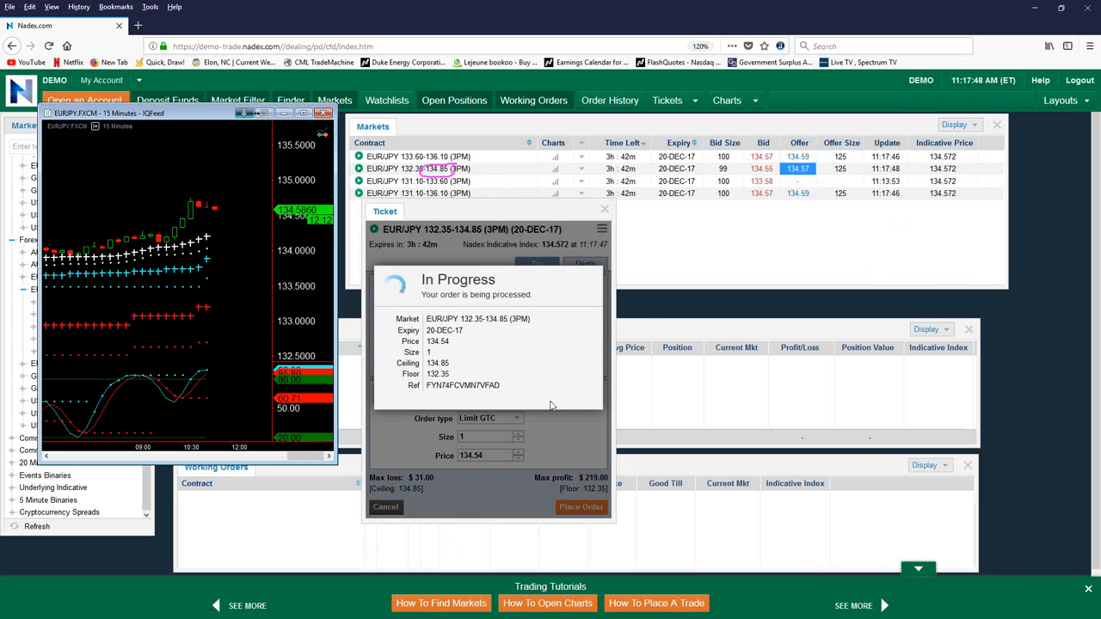
{"action": "left_click", "coordinate": [581, 507]}
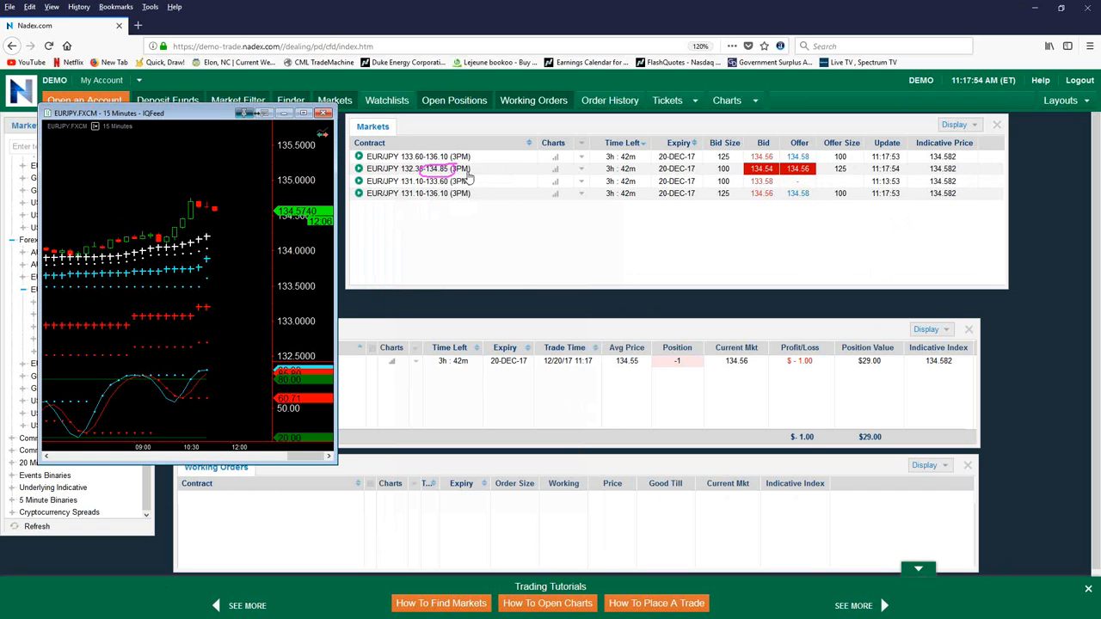
{"action": "mouse_move", "coordinate": [400, 163]}
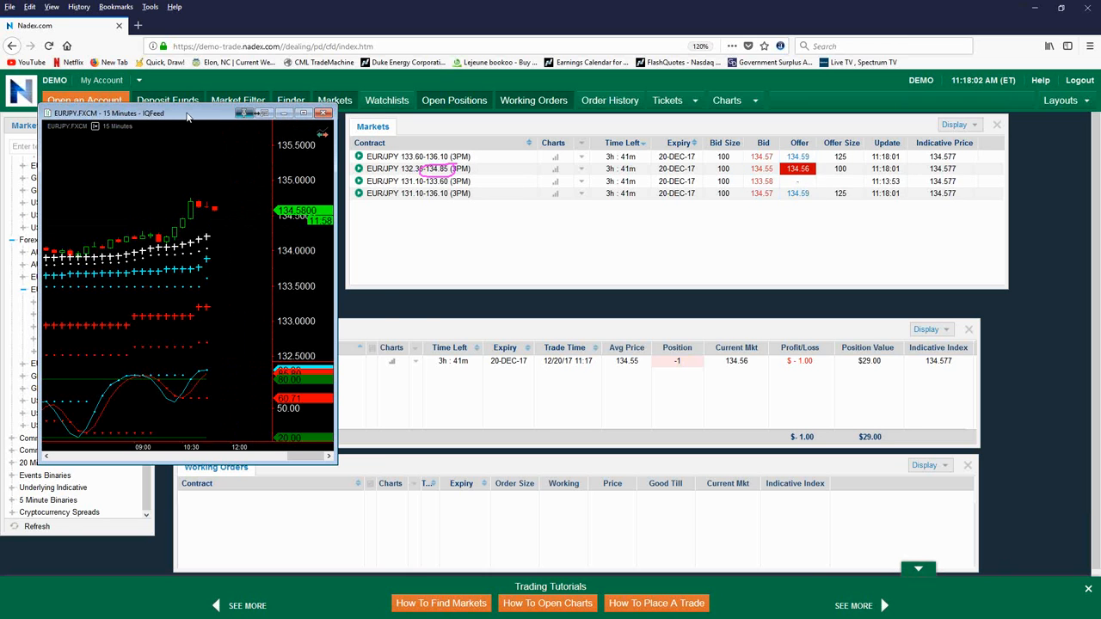
Move the IQFeed chart window further down the screen.
{"action": "left_click_drag", "start_coordinate": [187, 112], "coordinate": [262, 267]}
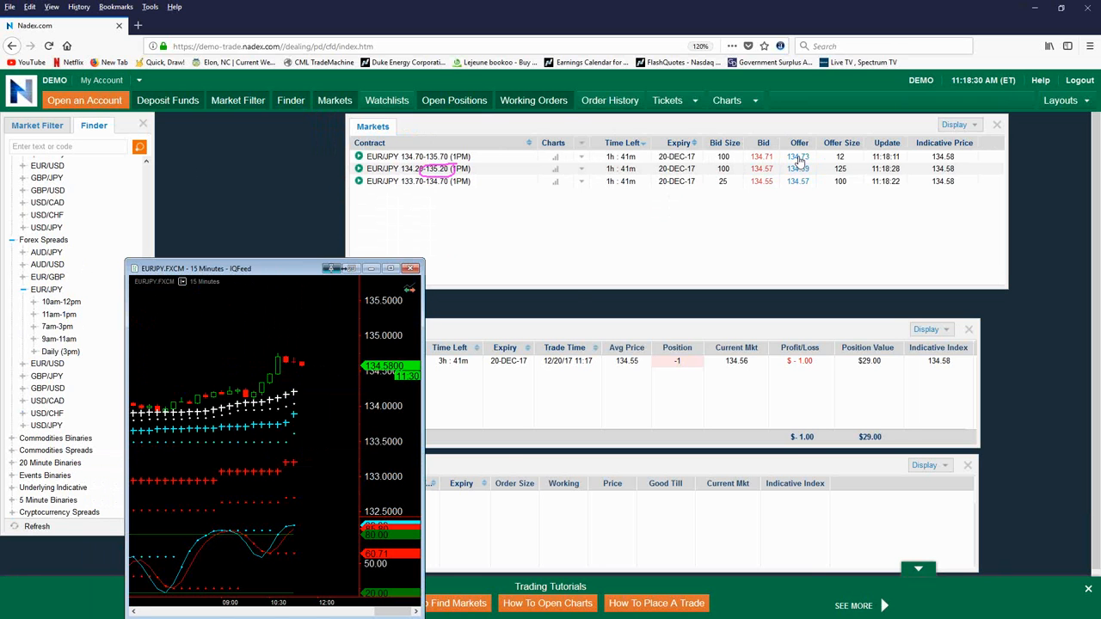
Buy one EUR/JPY 134.70–135.70 1PM spread at 134.73.
{"action": "left_click", "coordinate": [797, 169]}
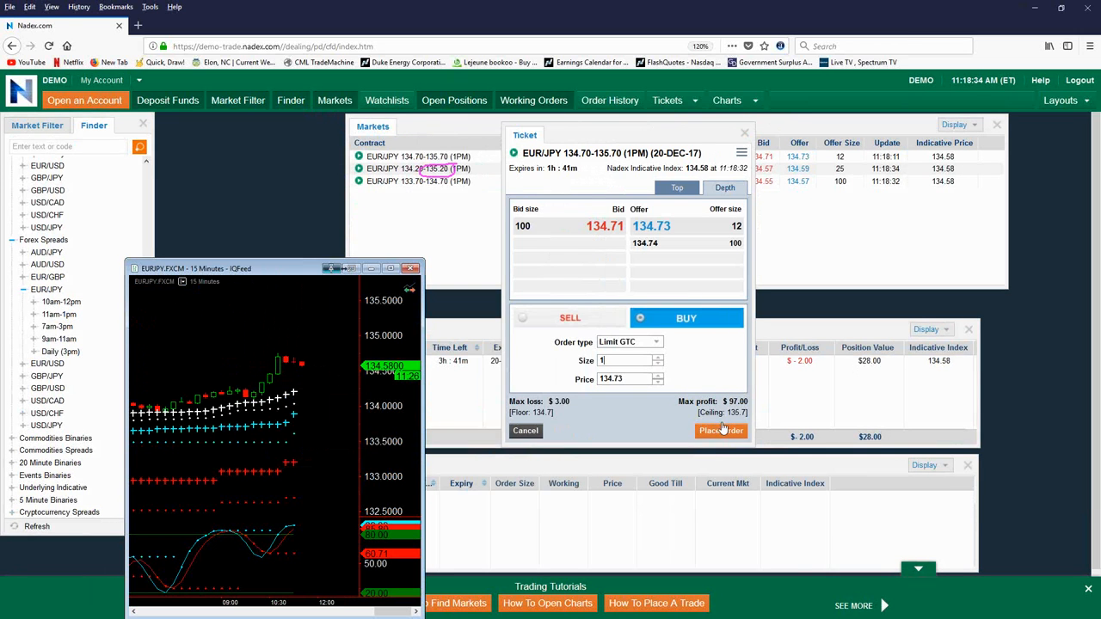
{"action": "left_click", "coordinate": [721, 430]}
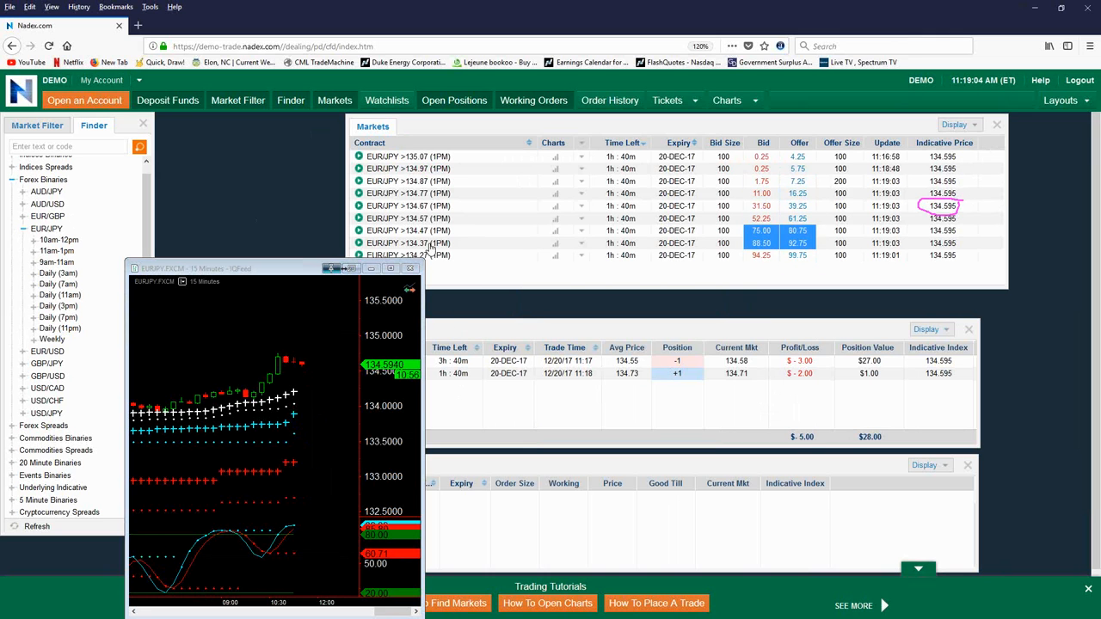
{"action": "mouse_move", "coordinate": [783, 230]}
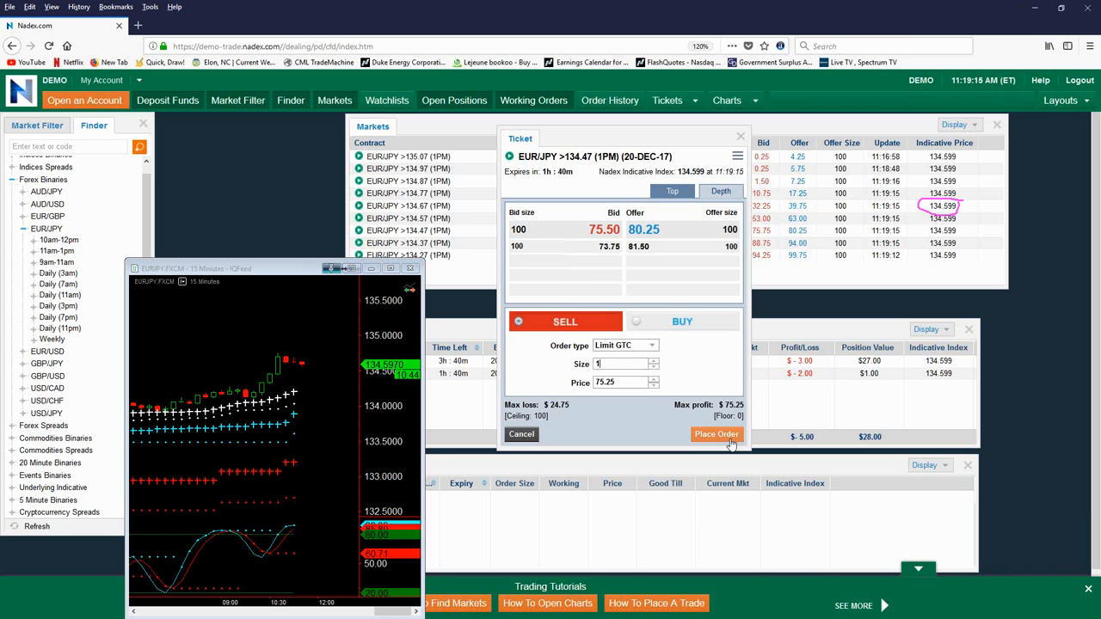
Sell the >134.47 binary and buy the >134.77 binary, dismissing both confirmations.
{"action": "left_click", "coordinate": [716, 434]}
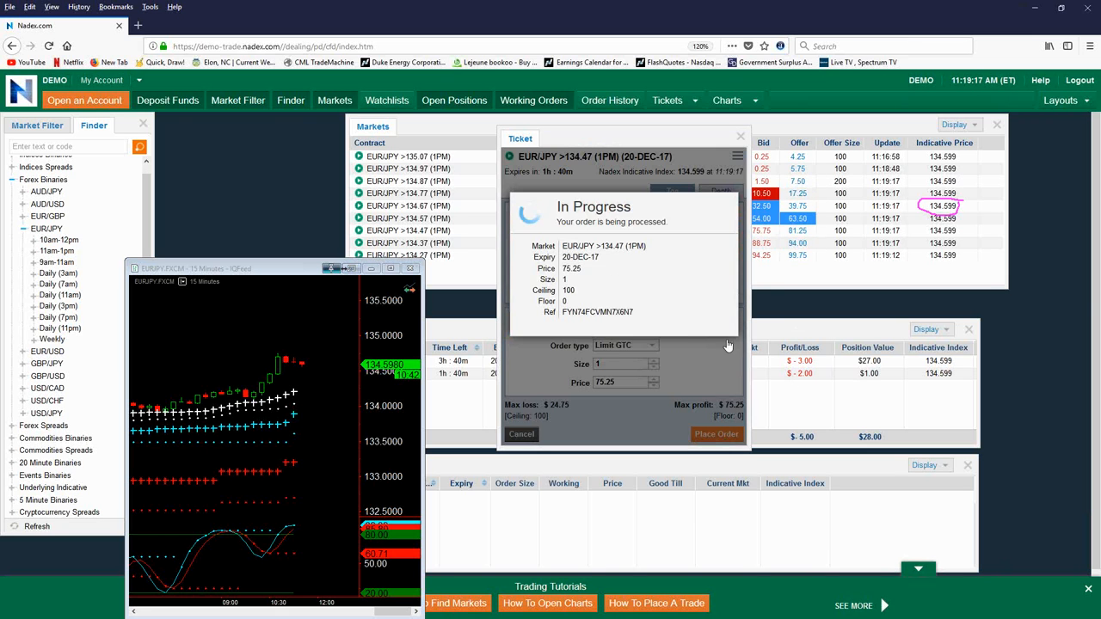
{"action": "left_click", "coordinate": [715, 434]}
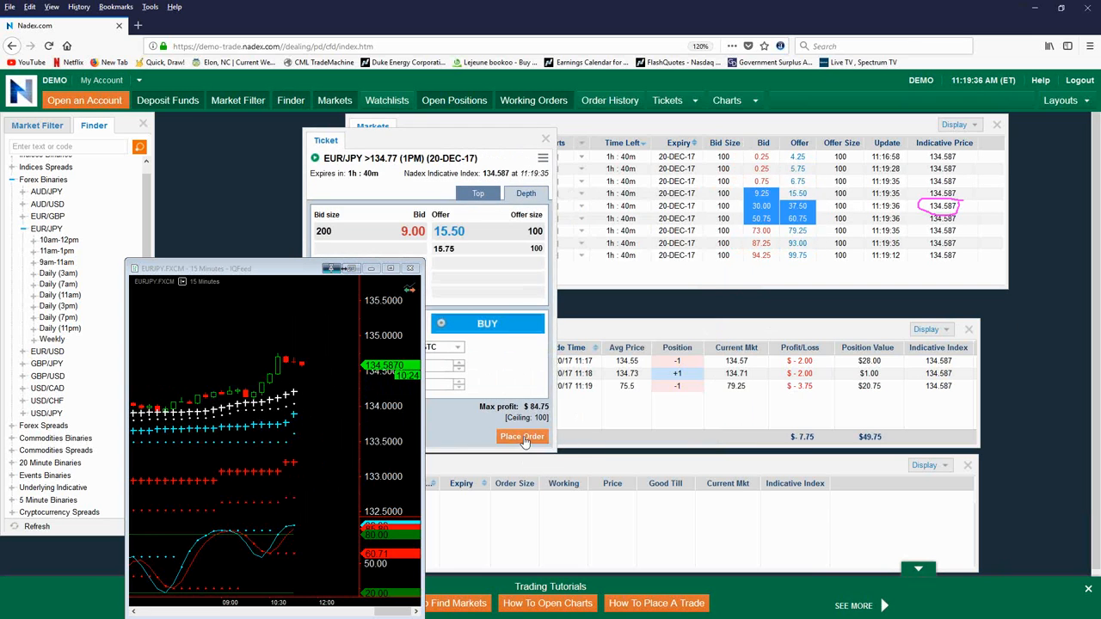
{"action": "left_click", "coordinate": [522, 437]}
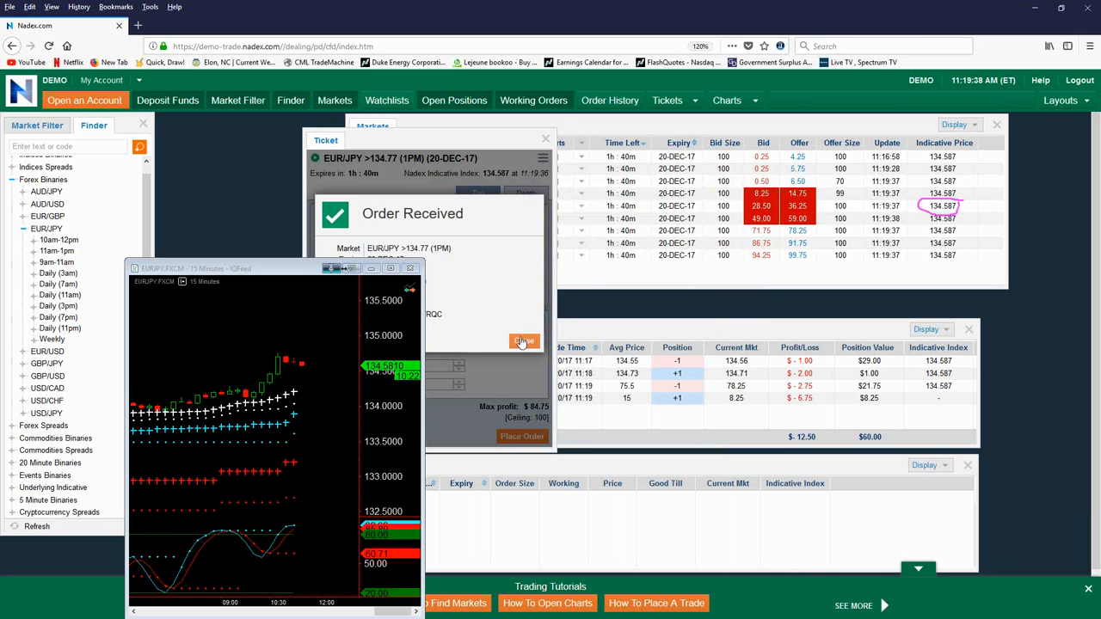
{"action": "left_click", "coordinate": [524, 341]}
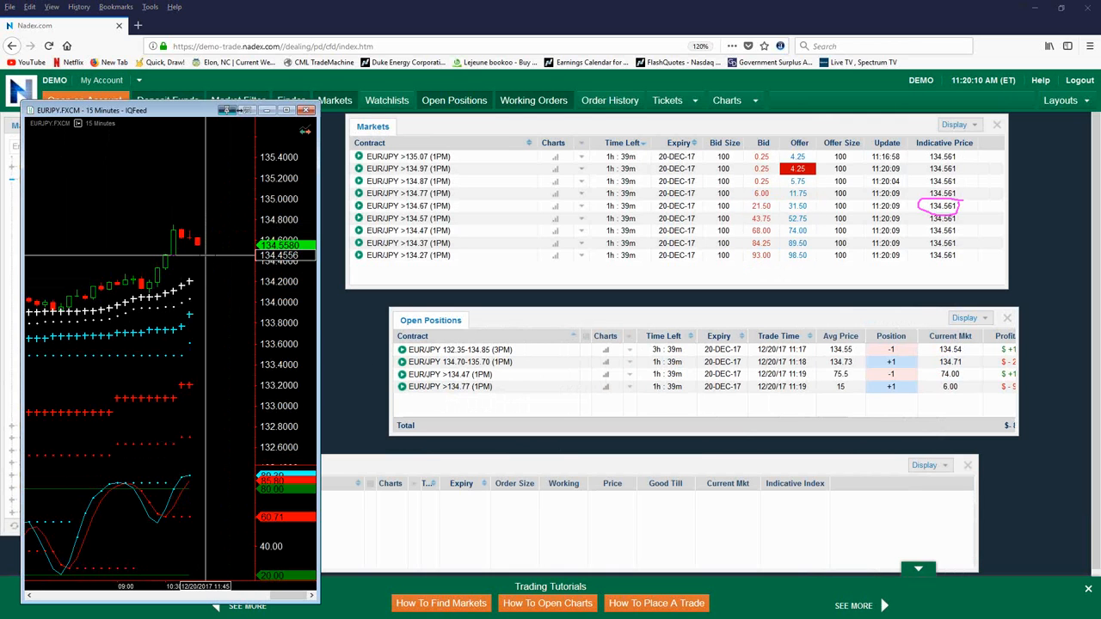
{"action": "mouse_move", "coordinate": [207, 261]}
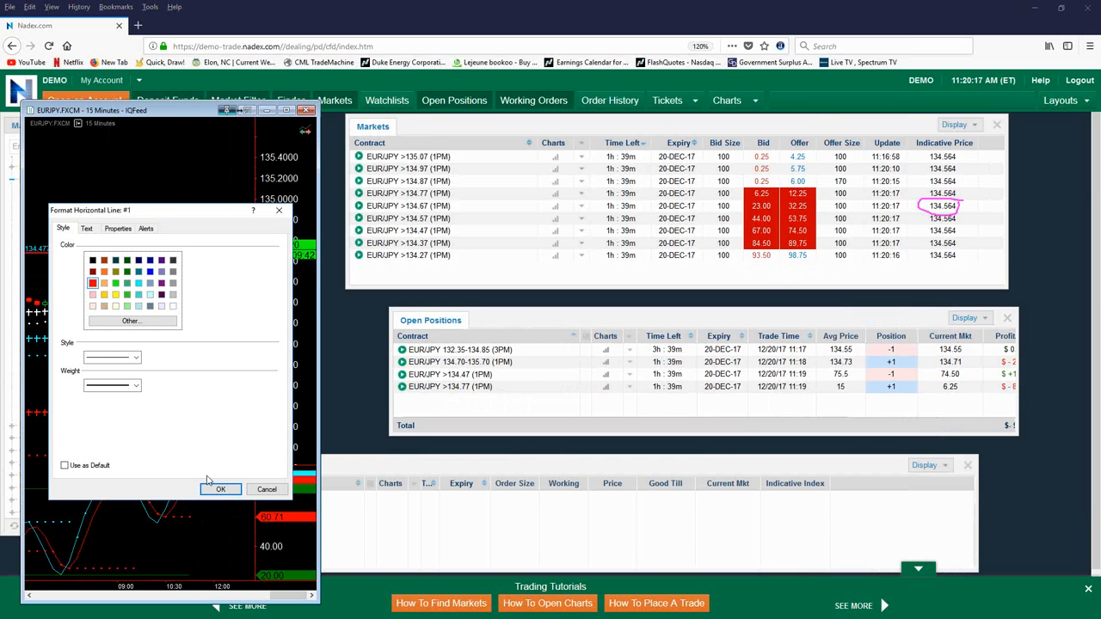
Make Horizontal Line #1 red and confirm the format.
{"action": "left_click", "coordinate": [221, 489]}
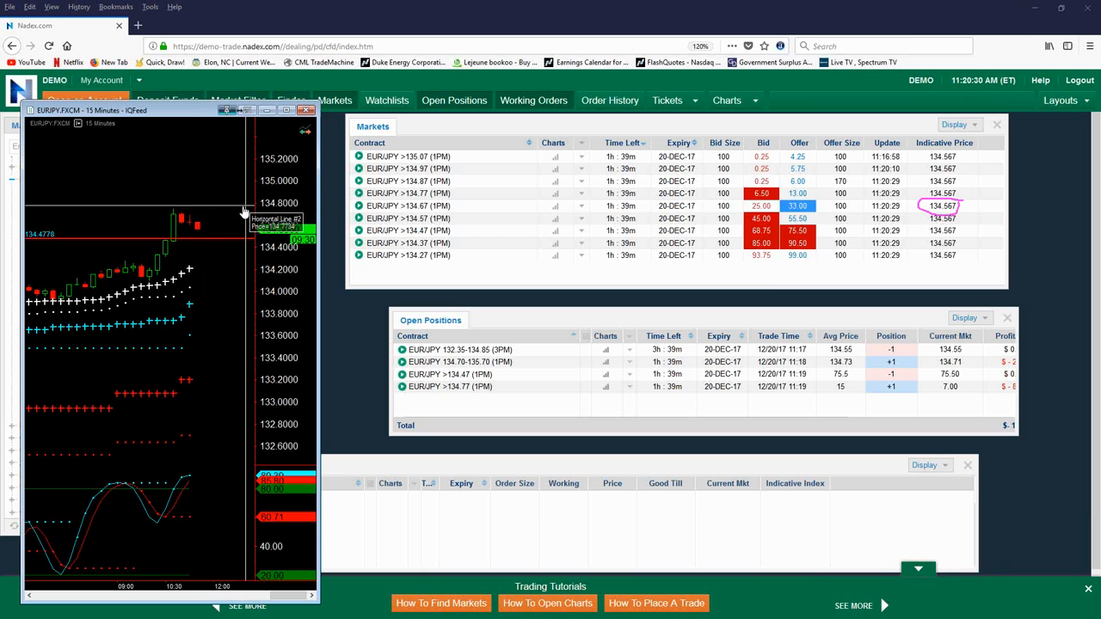
{"action": "mouse_move", "coordinate": [219, 184]}
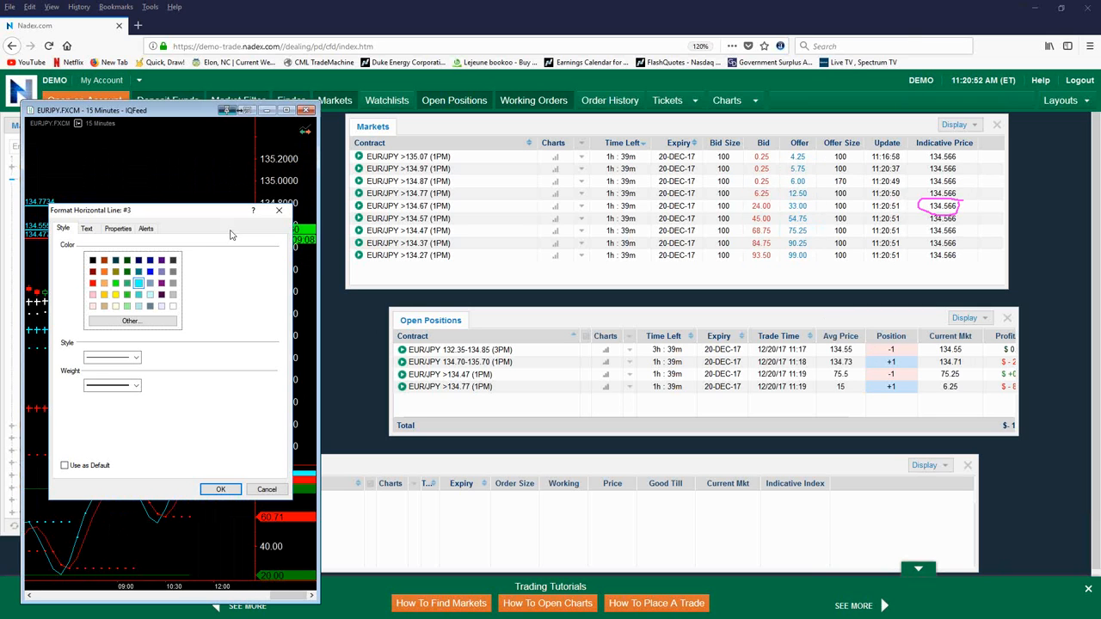
Format Horizontal Line #3 as a red dashed line and confirm.
{"action": "left_click", "coordinate": [92, 283]}
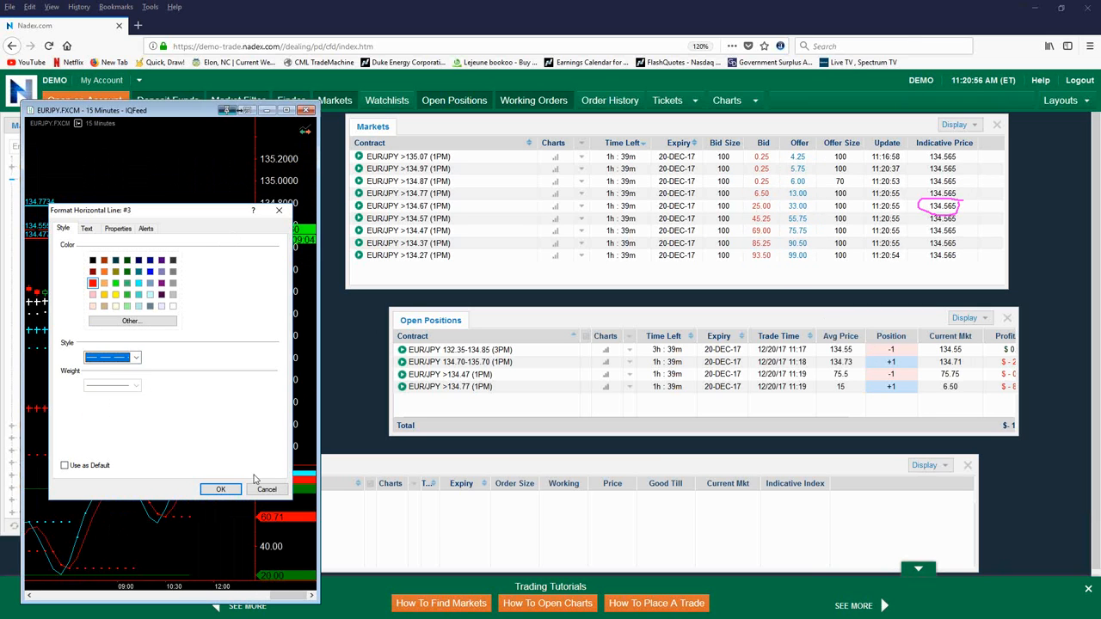
{"action": "left_click", "coordinate": [221, 488]}
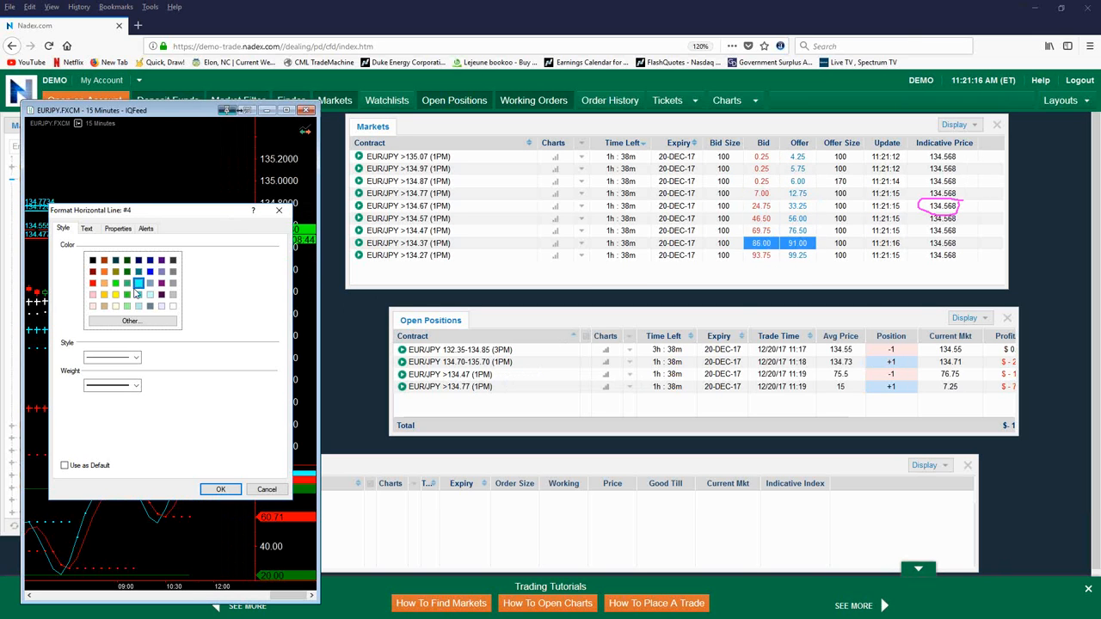
Colour horizontal level line #4 cyan and give it a dashed style.
{"action": "left_click", "coordinate": [133, 385]}
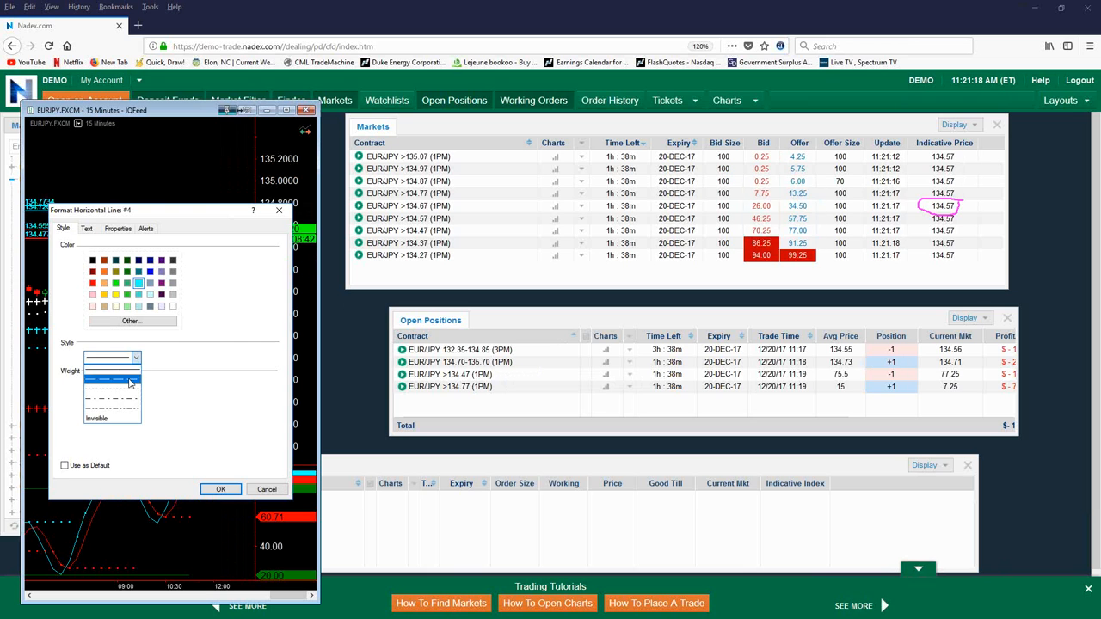
{"action": "left_click", "coordinate": [220, 488]}
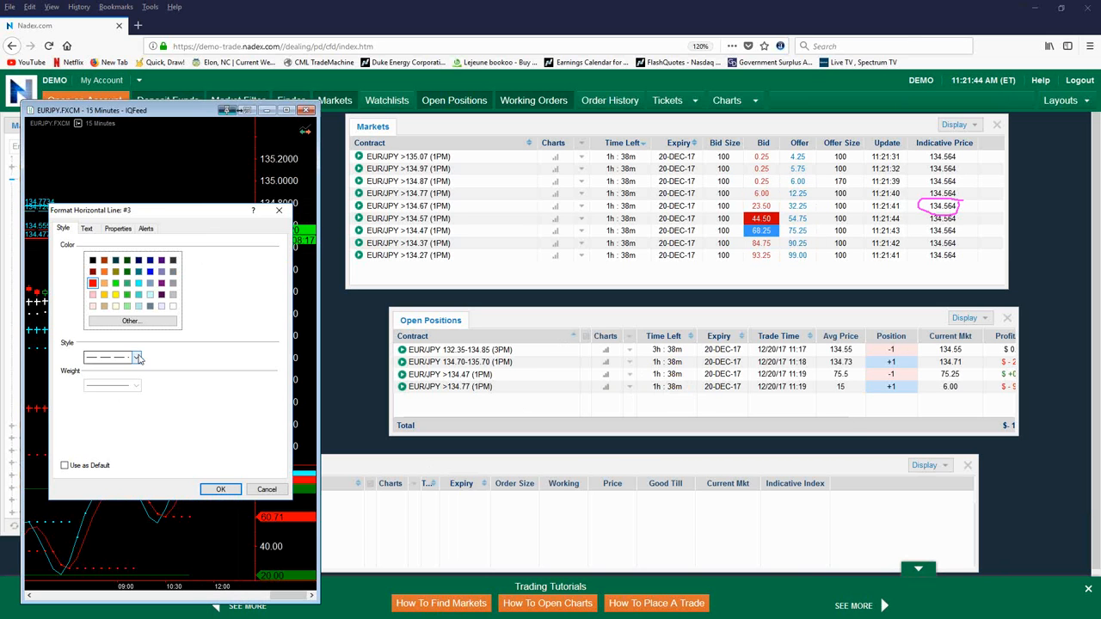
Pick the dashed style from the Style list for red horizontal line #3.
{"action": "left_click", "coordinate": [136, 357]}
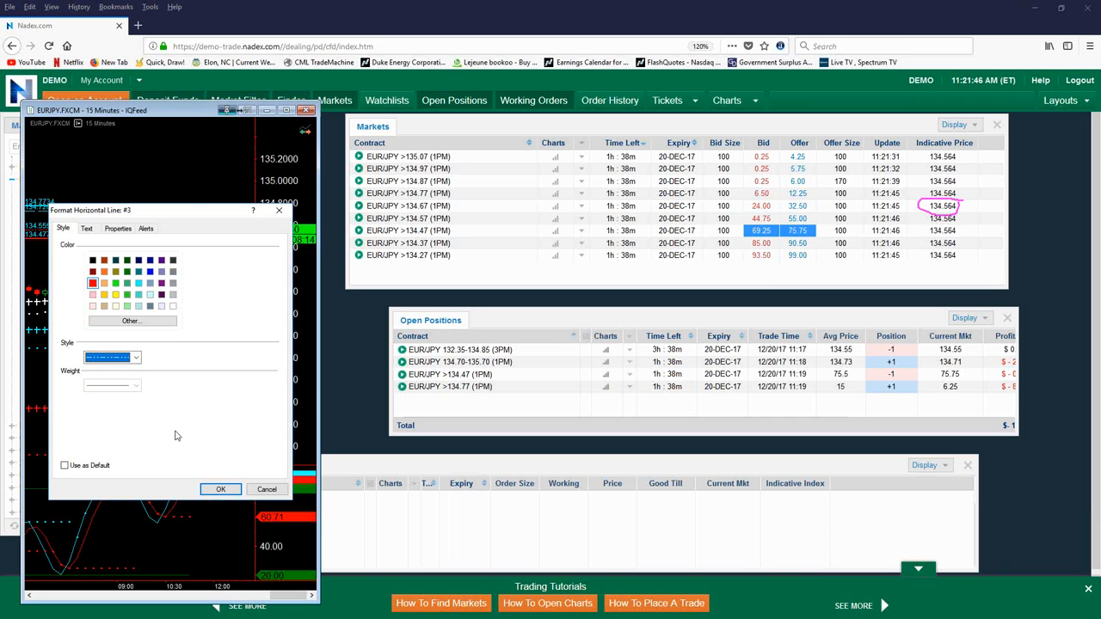
{"action": "left_click", "coordinate": [221, 488]}
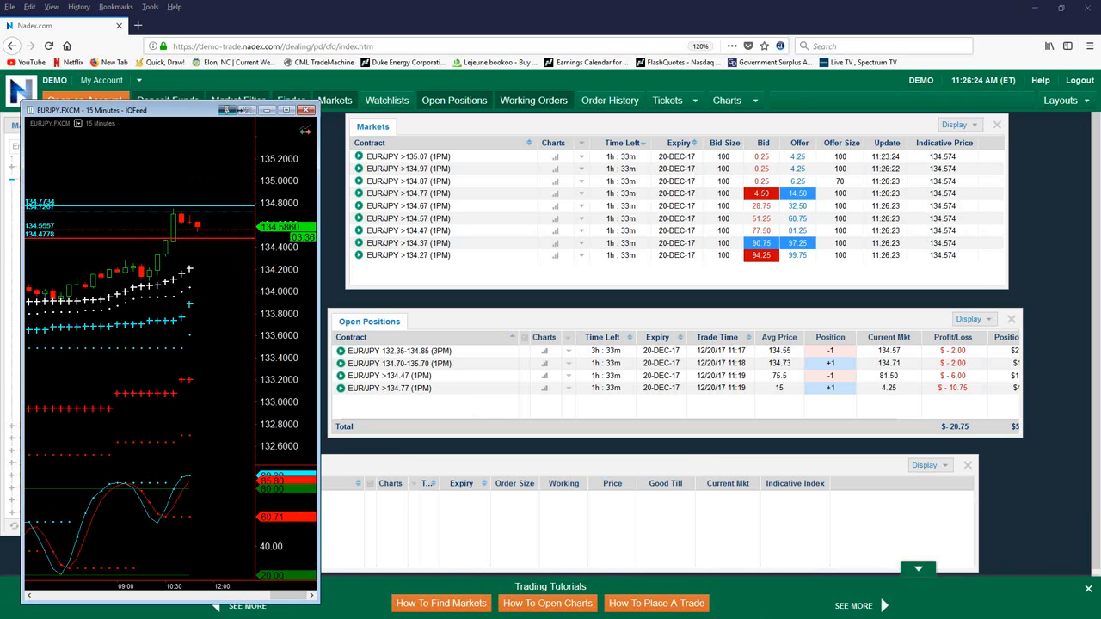
Bring the Nadex browser window in front of the IQFeed EUR/JPY chart.
{"action": "left_click", "coordinate": [304, 110]}
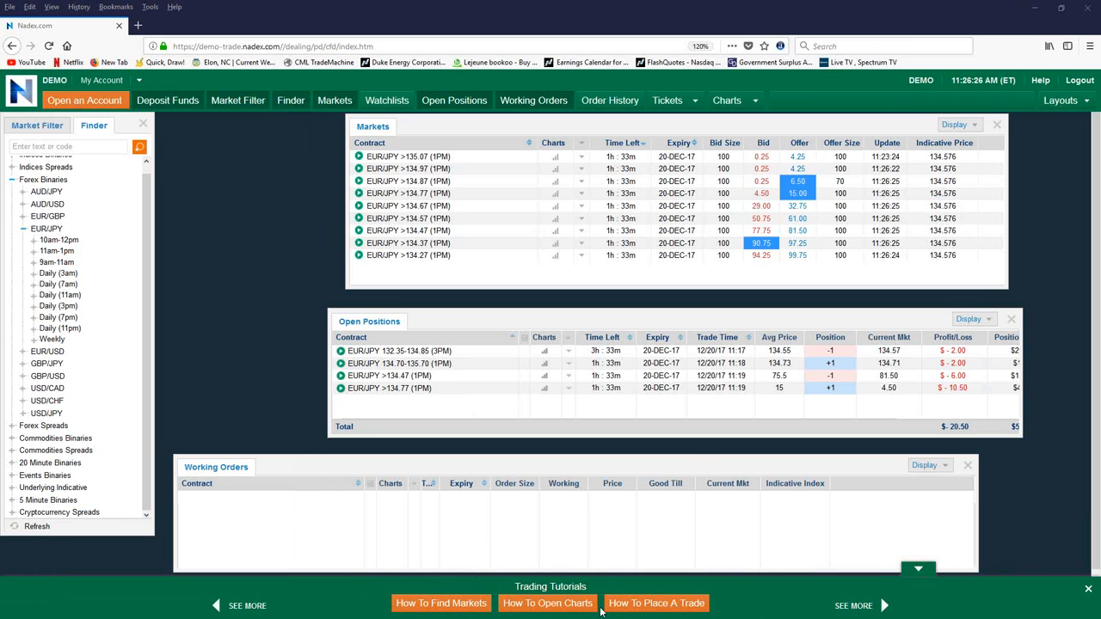